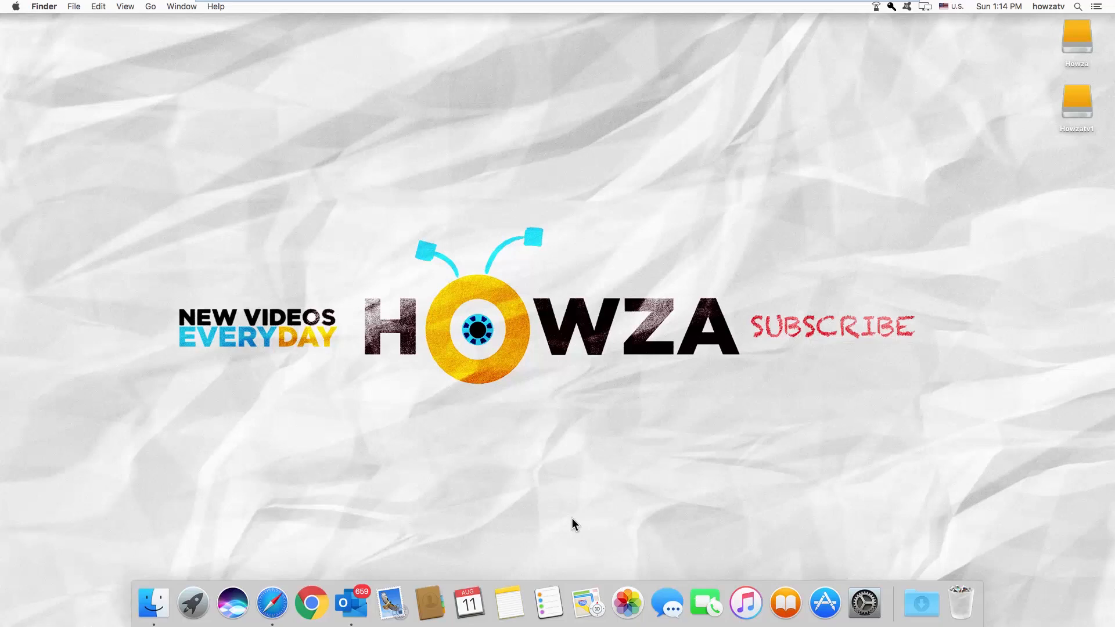
# Launch Microsoft Outlook from the Dock
pyautogui.click(351, 603)
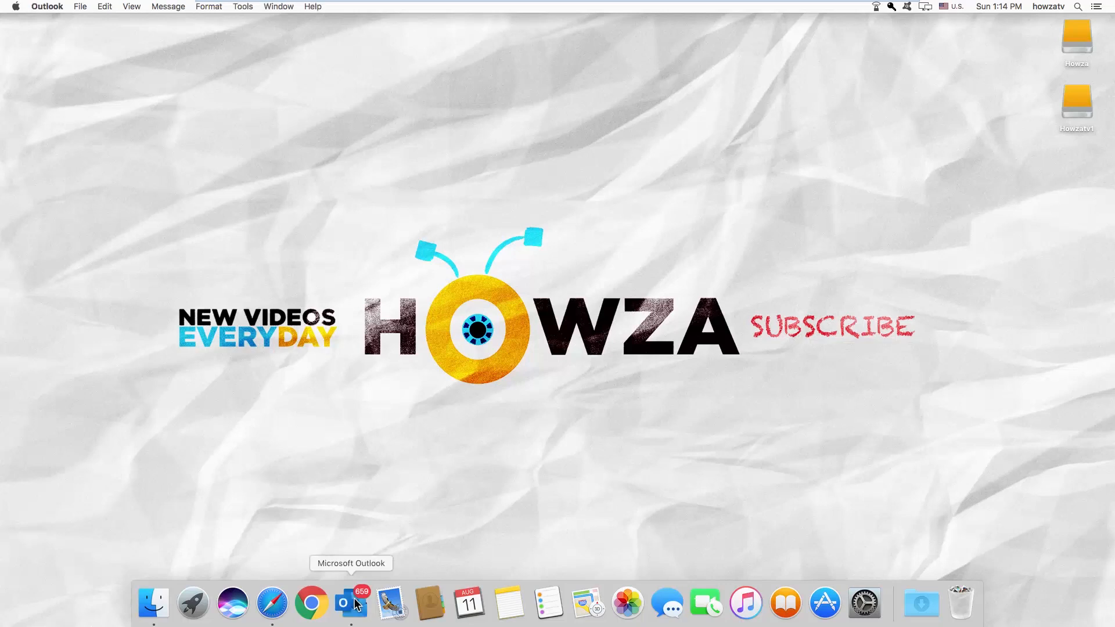
# Export contacts only to 'Outlook for Mac Archive' on the Desktop and finish the export
pyautogui.click(344, 603)
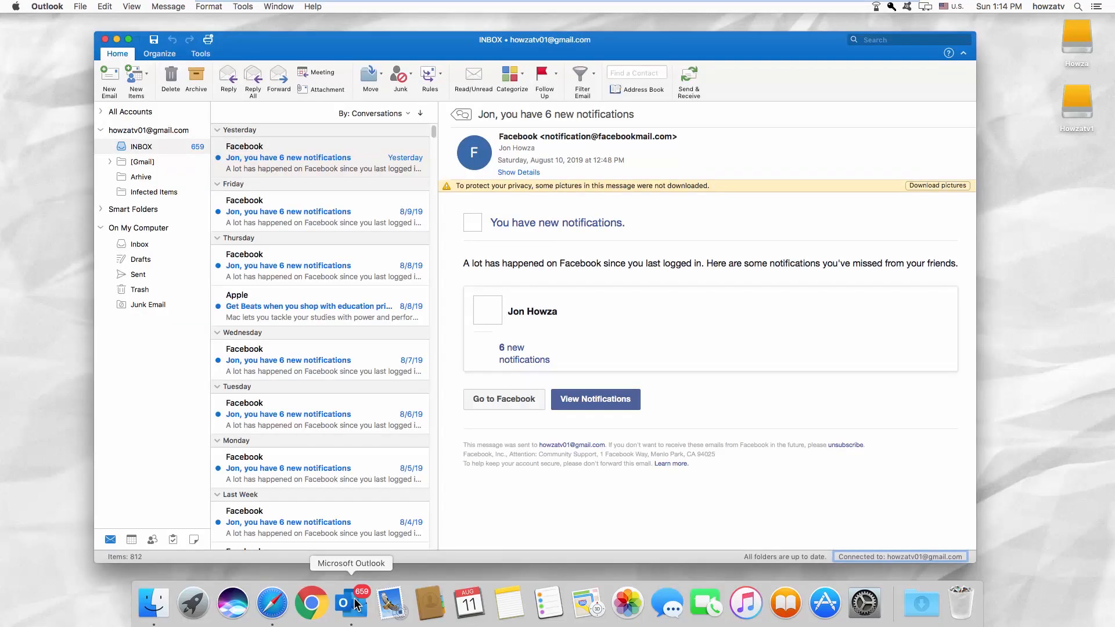
pyautogui.click(80, 7)
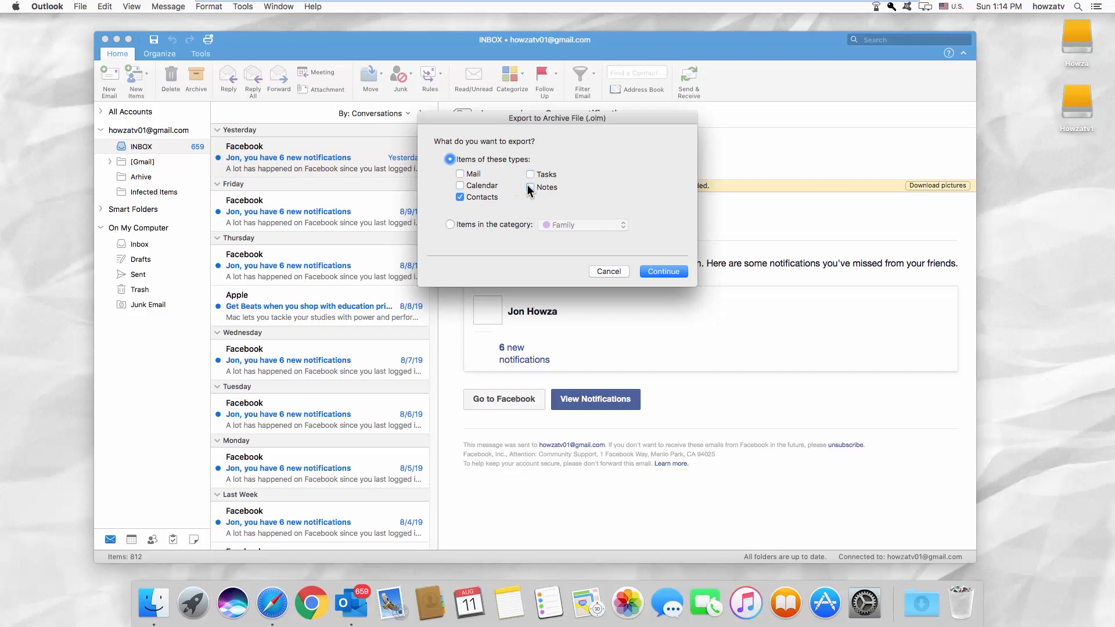
pyautogui.click(662, 271)
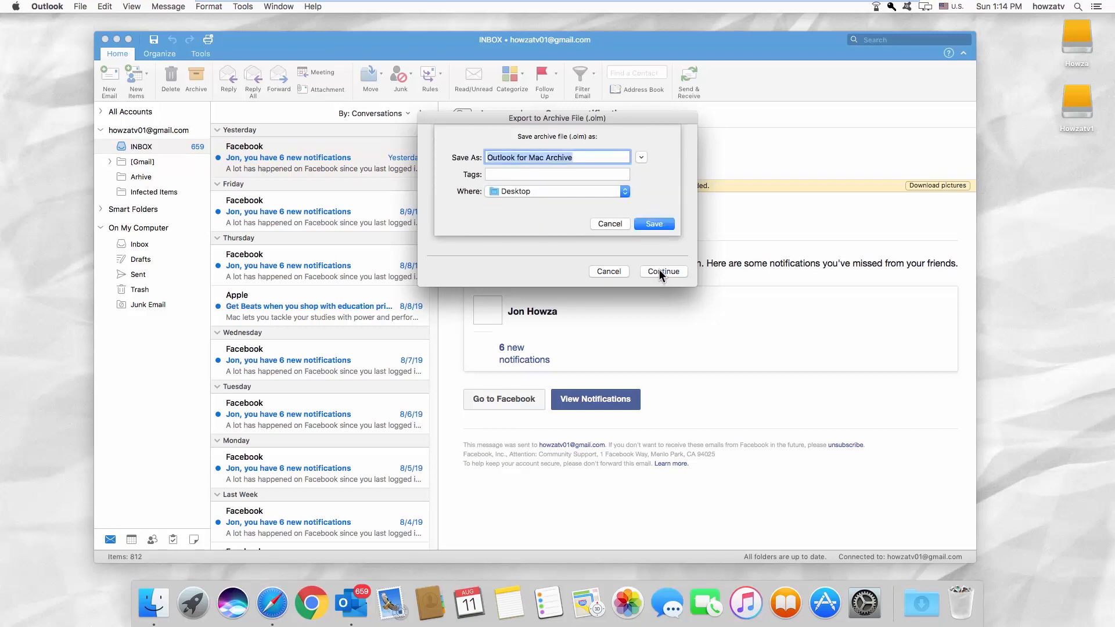
pyautogui.moveTo(590, 214)
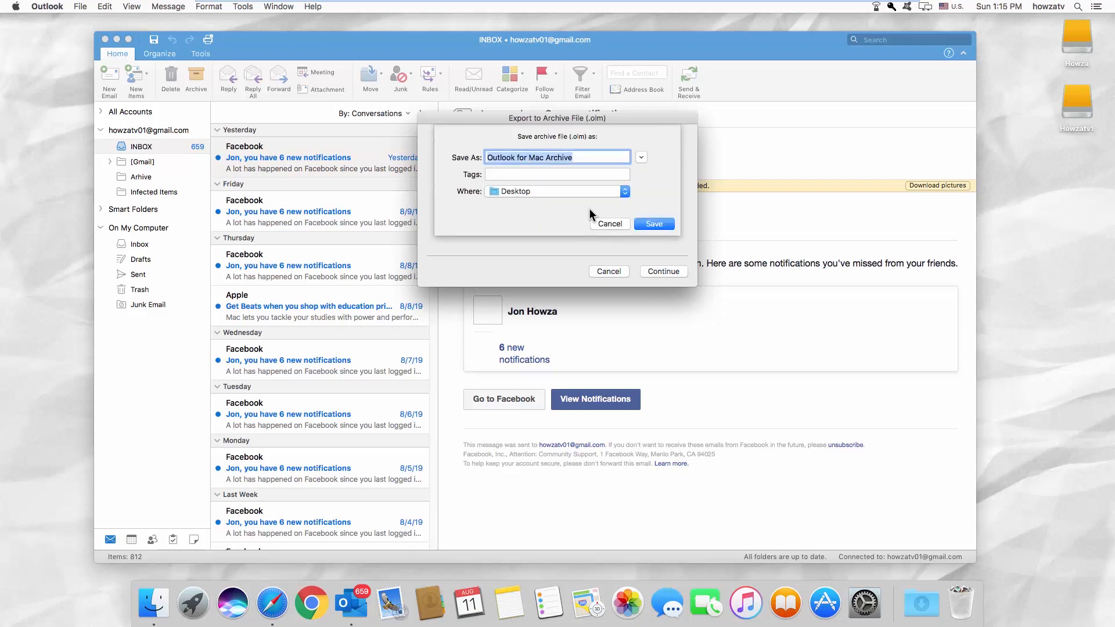
pyautogui.click(651, 223)
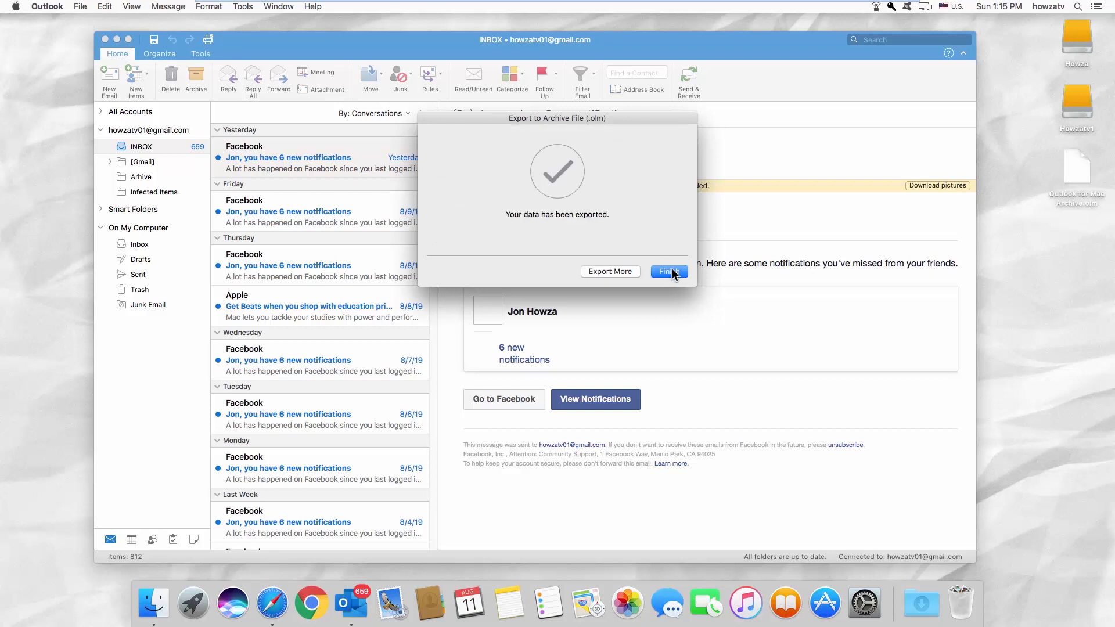
pyautogui.click(667, 271)
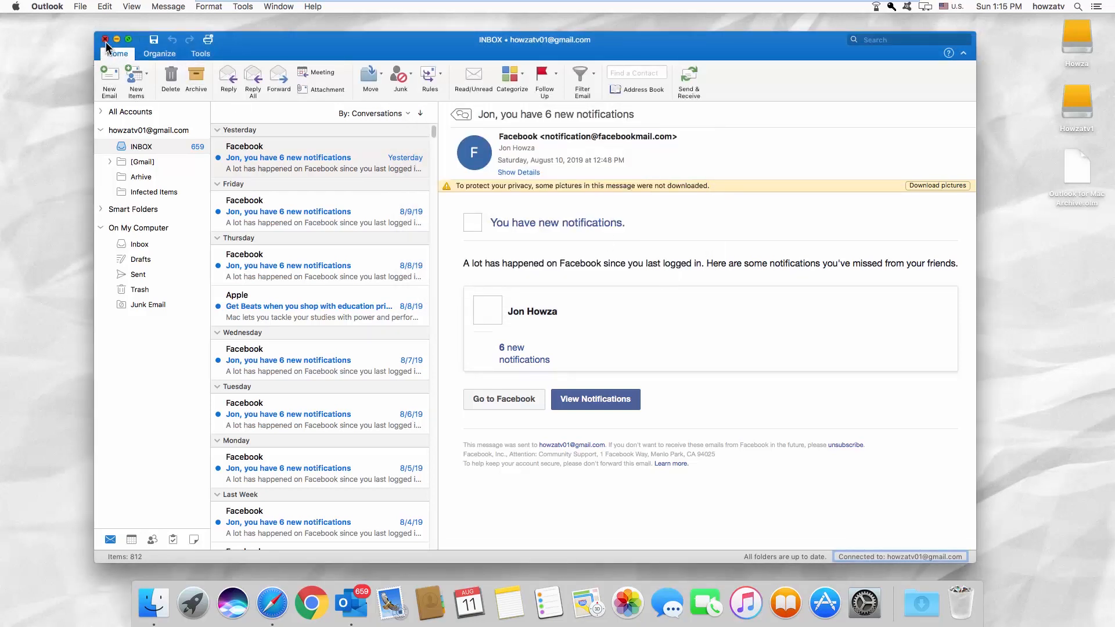
# Close Outlook and show the Applications folder in a new Finder window
pyautogui.click(106, 39)
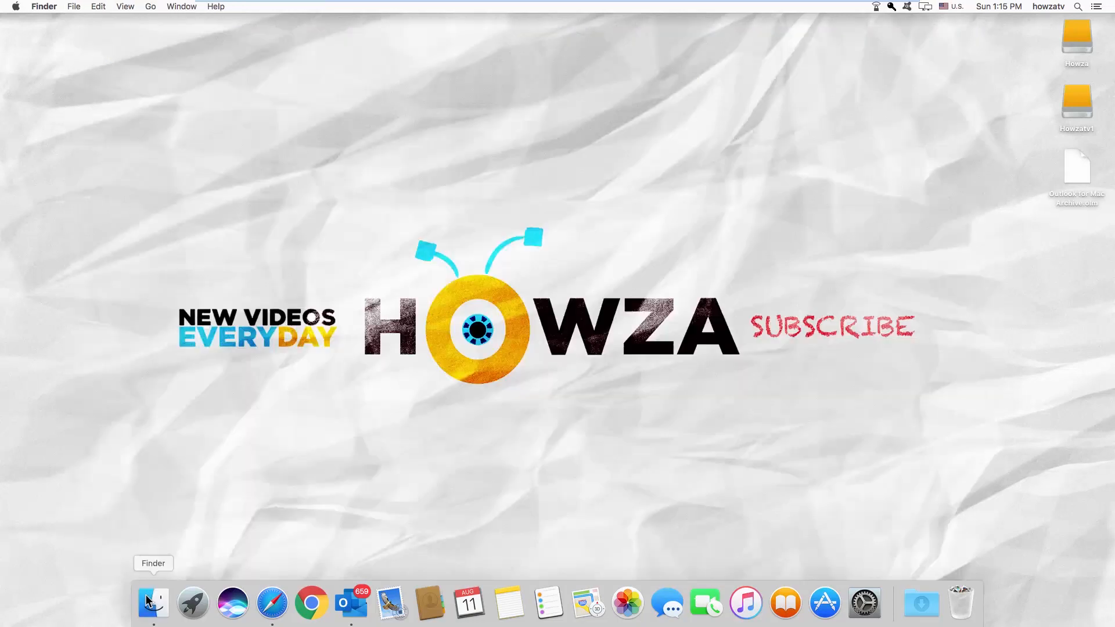
pyautogui.click(153, 603)
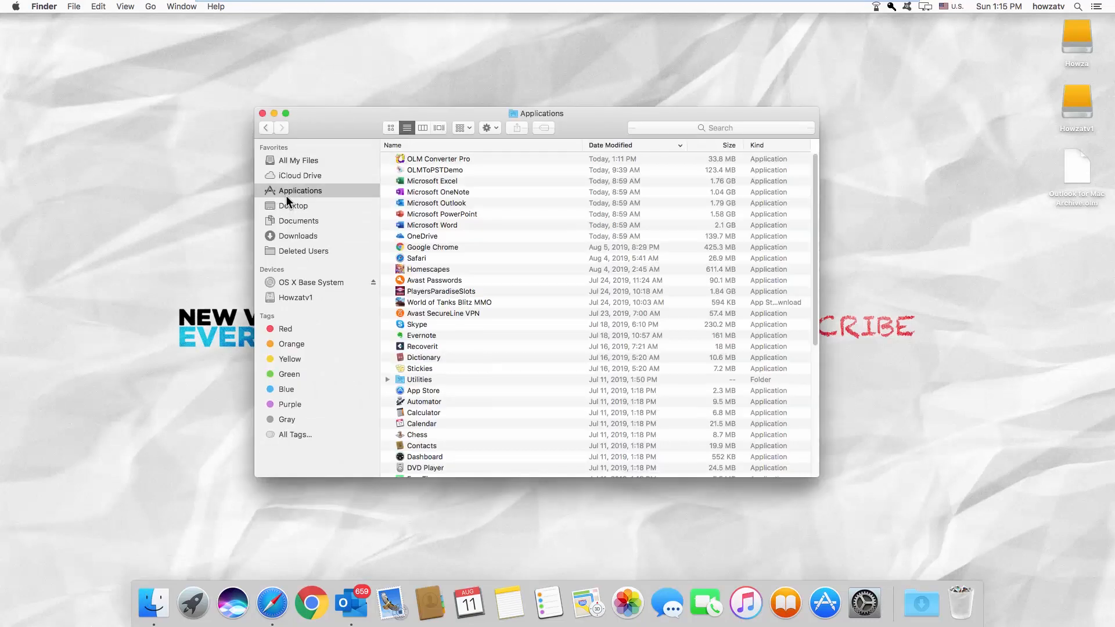
pyautogui.click(438, 159)
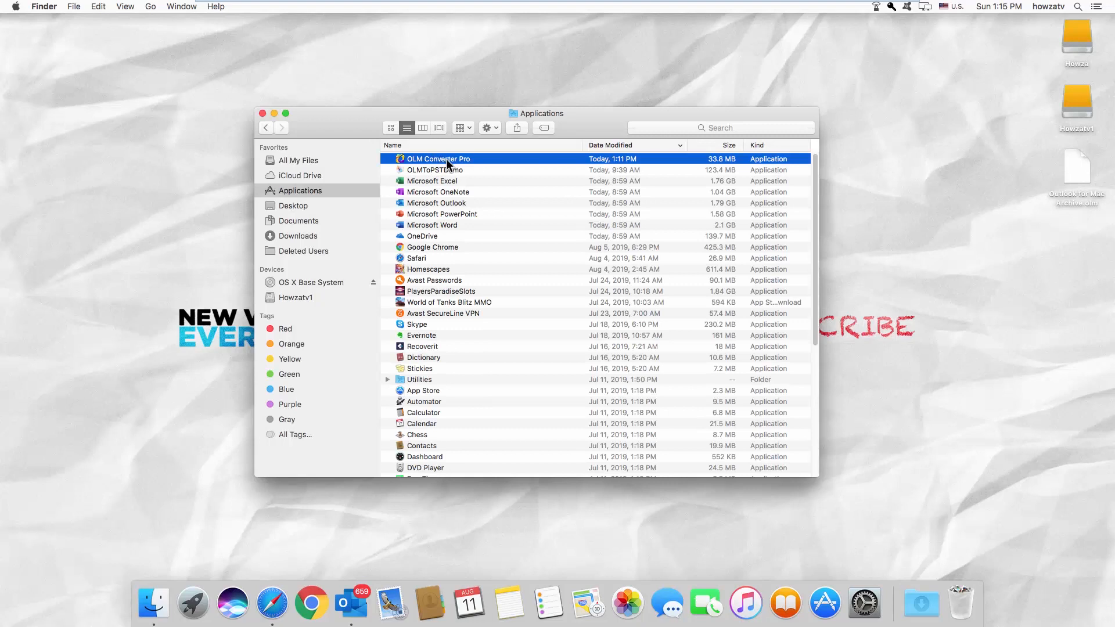
pyautogui.moveTo(451, 167)
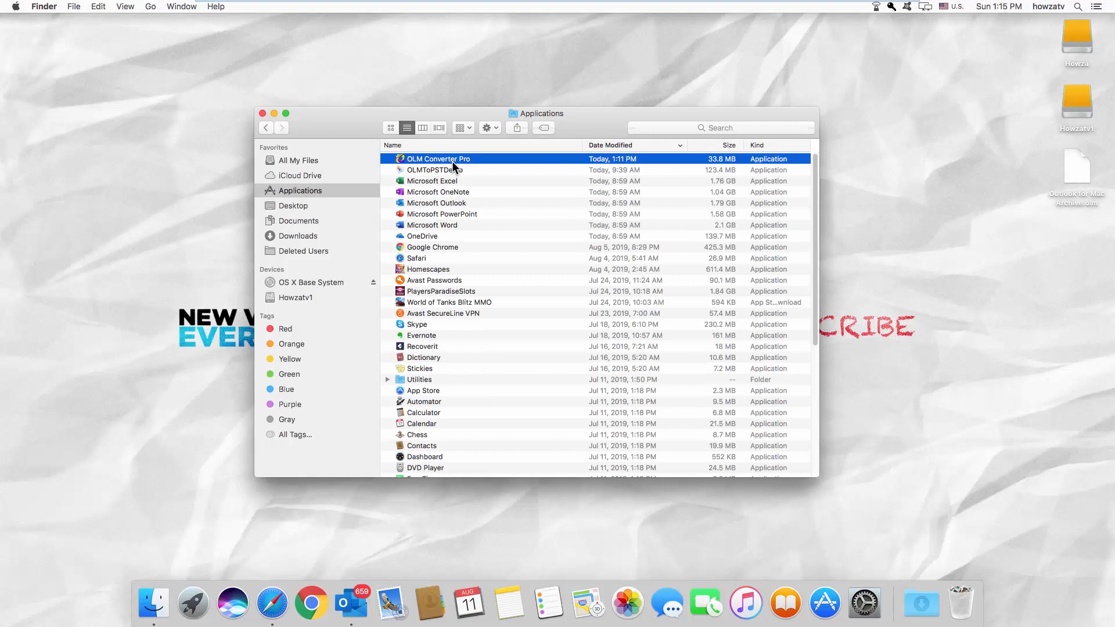
# Launch OLM Converter Pro and load Outlook for Mac Archive.olm from the Desktop
pyautogui.doubleClick(438, 159)
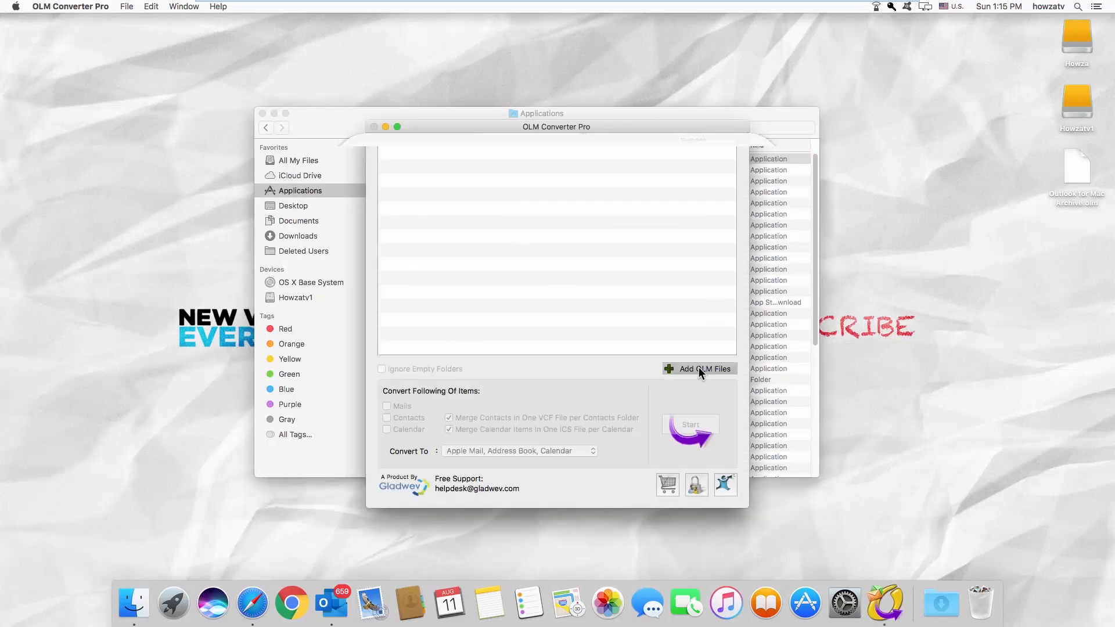
pyautogui.click(699, 368)
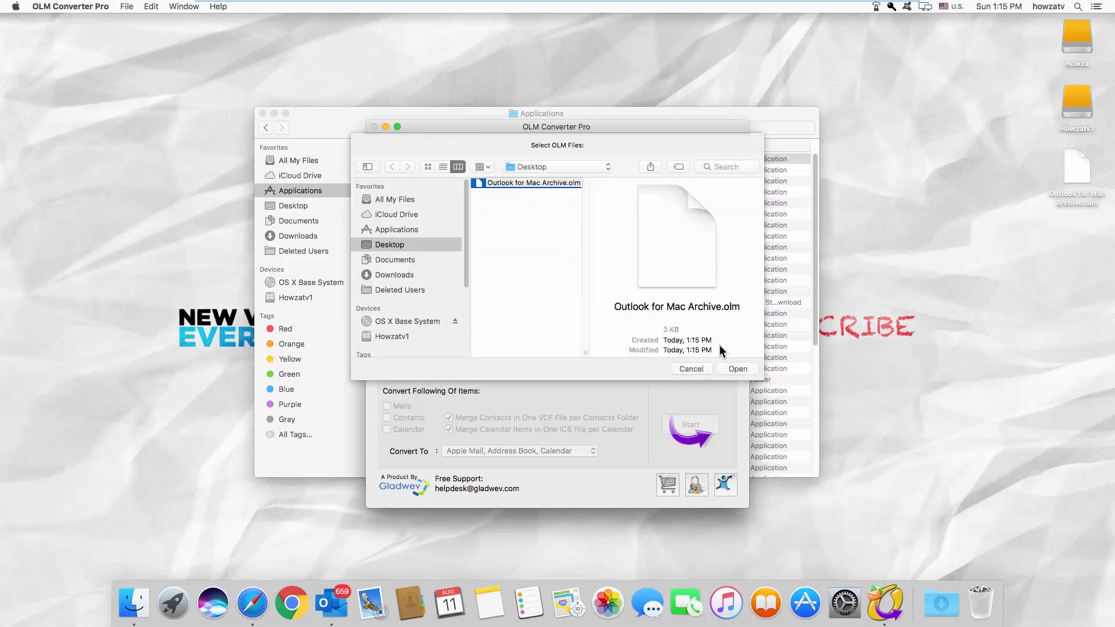
pyautogui.click(737, 368)
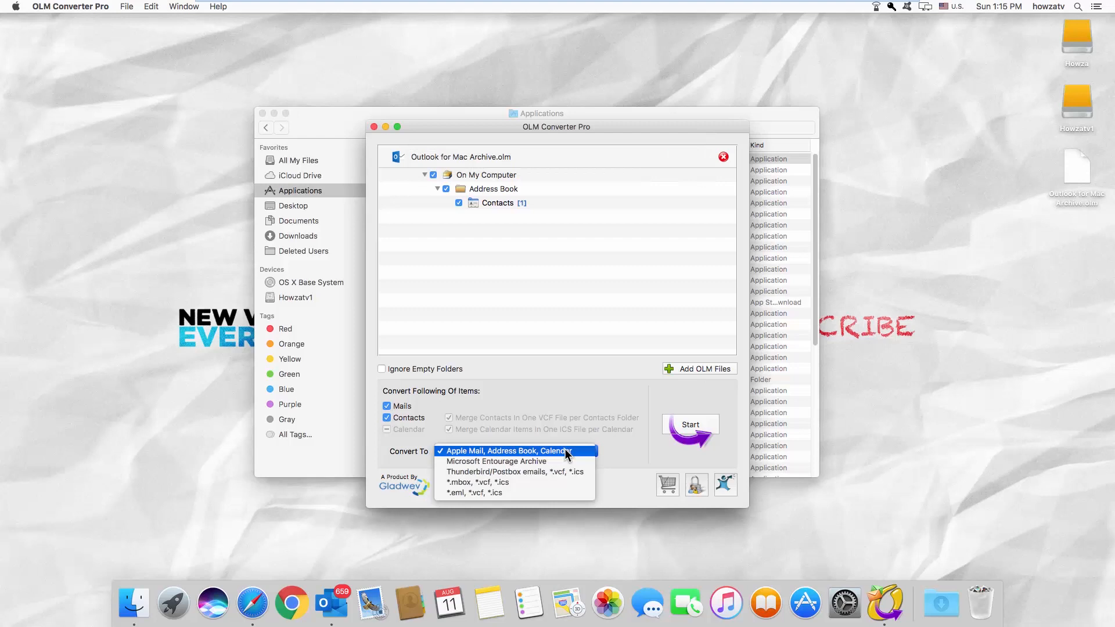
# Convert the archive to mbox/vcf/ics with the trial version, creating Converted Data on the Desktop
pyautogui.click(479, 482)
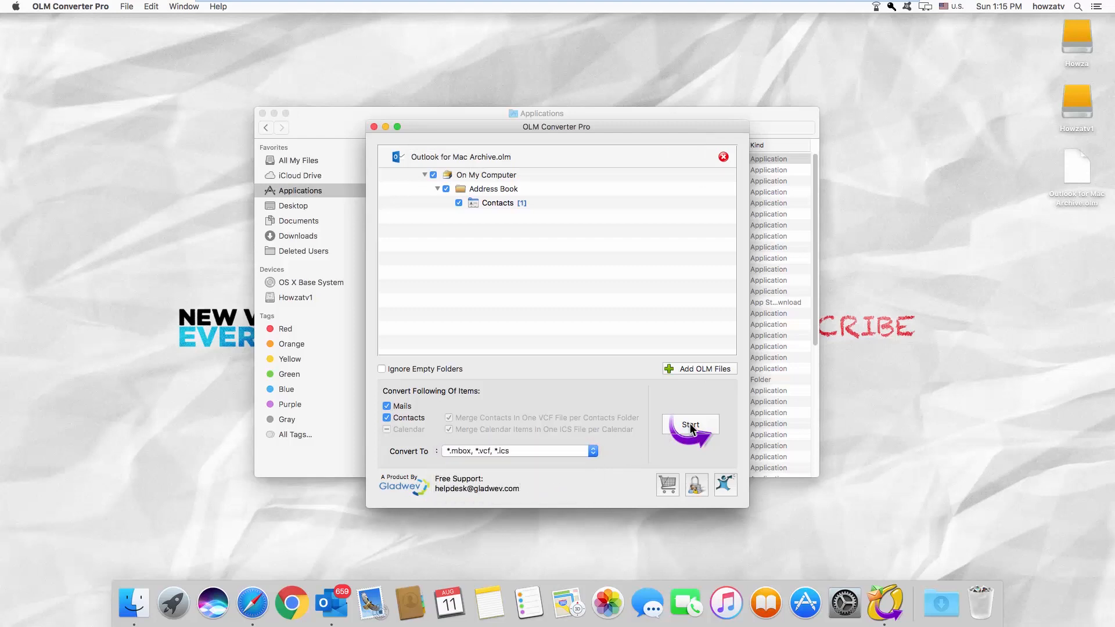
pyautogui.click(690, 425)
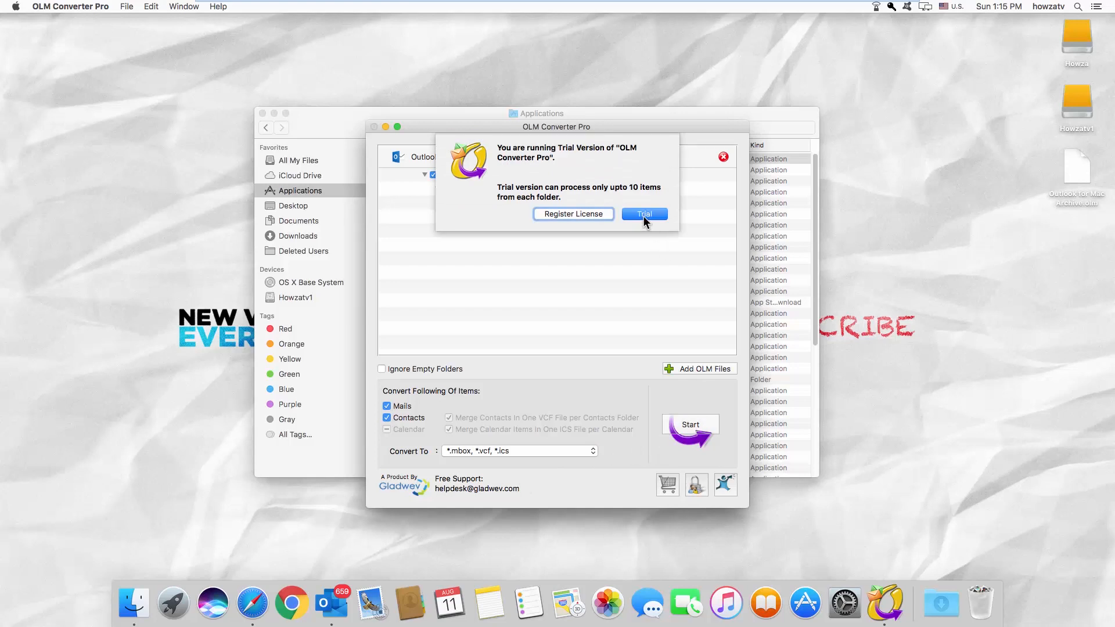
pyautogui.click(643, 213)
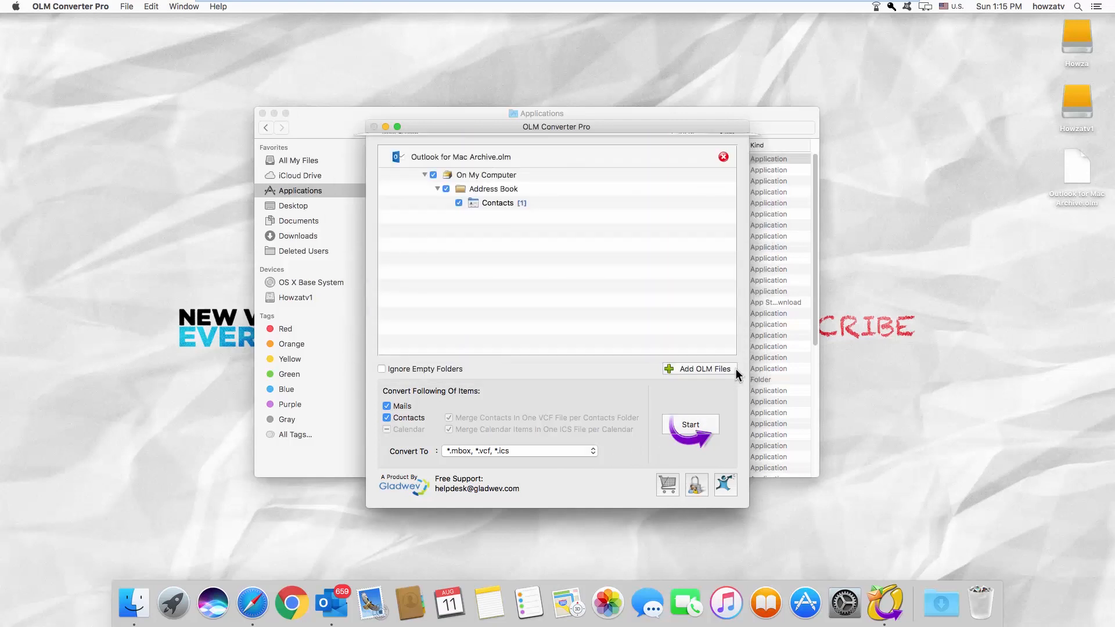
pyautogui.click(689, 425)
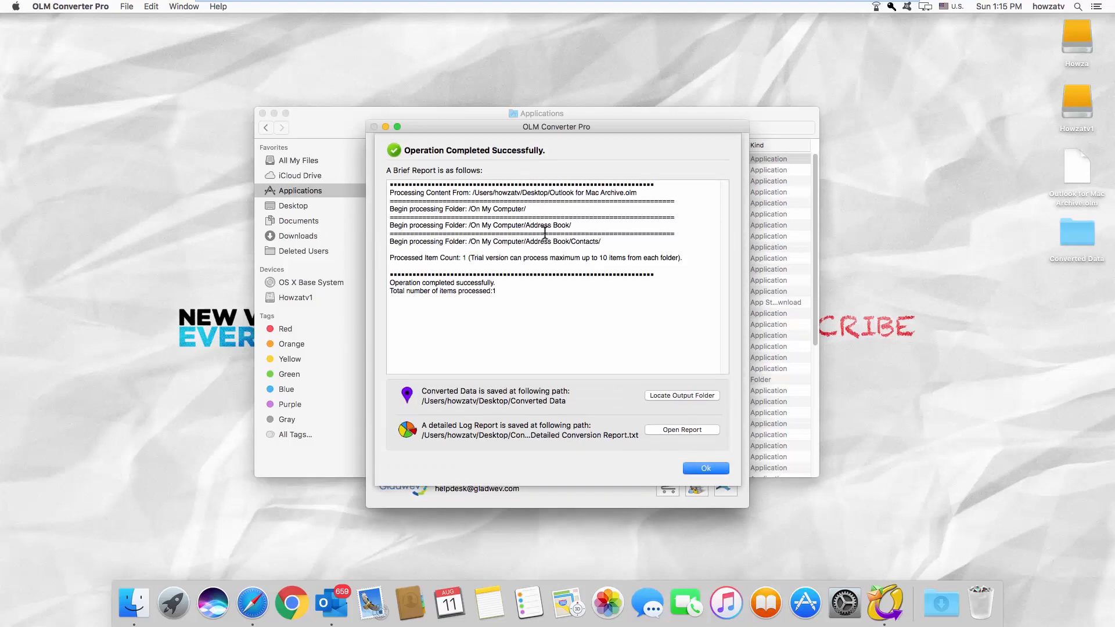
pyautogui.click(705, 468)
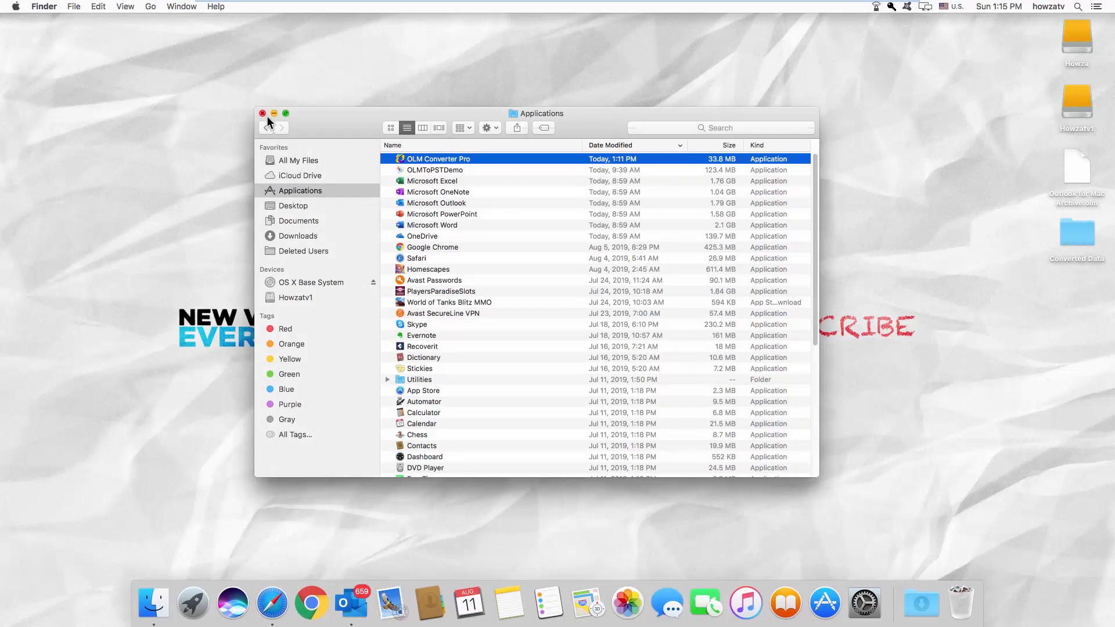
pyautogui.click(262, 112)
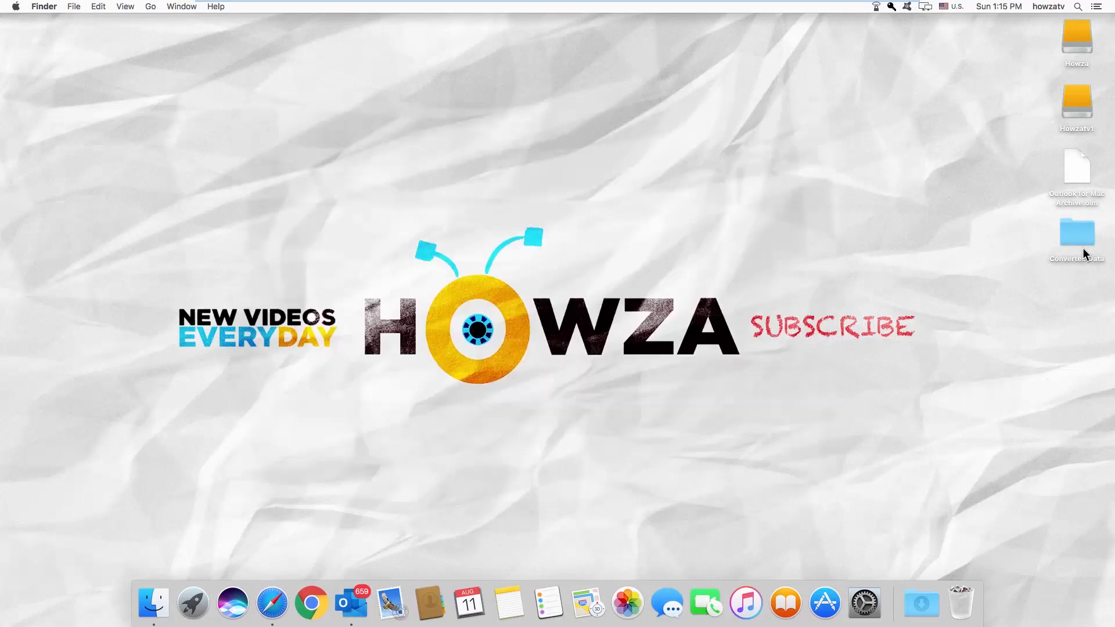
# Open the Converted Data folder and expand it down to the Contacts folder
pyautogui.doubleClick(1075, 233)
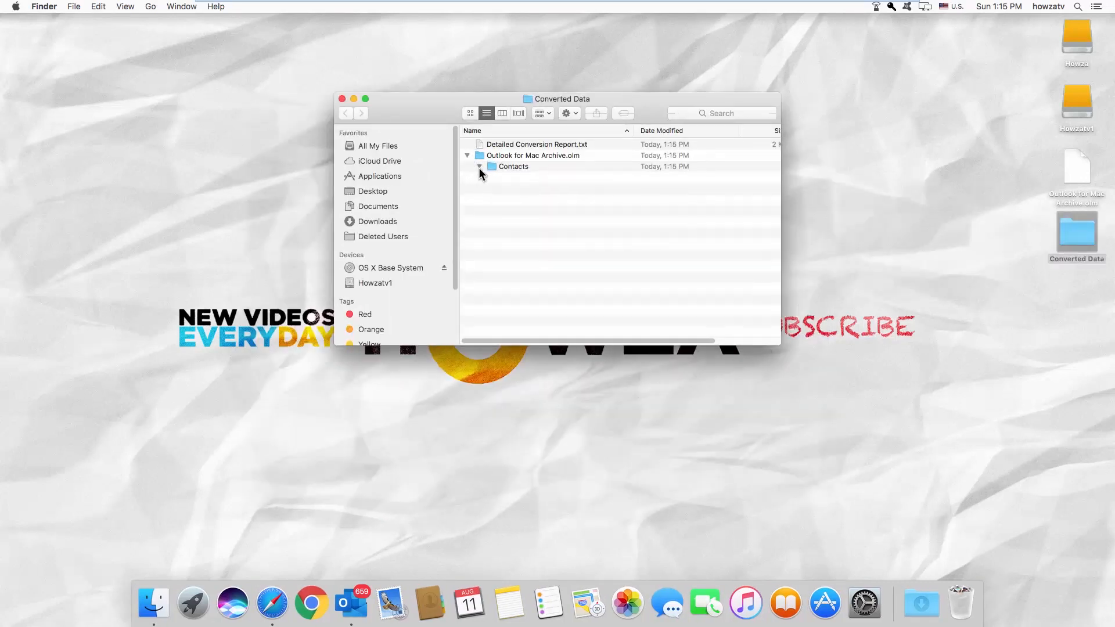
pyautogui.click(480, 166)
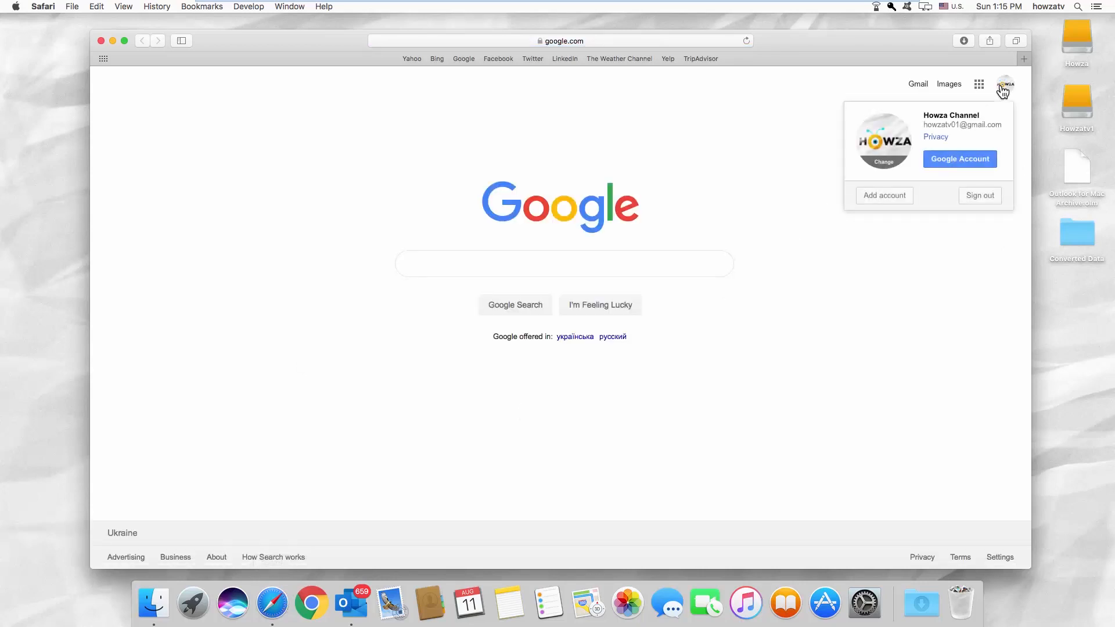
# Go from the Google account page to Google Contacts
pyautogui.click(959, 159)
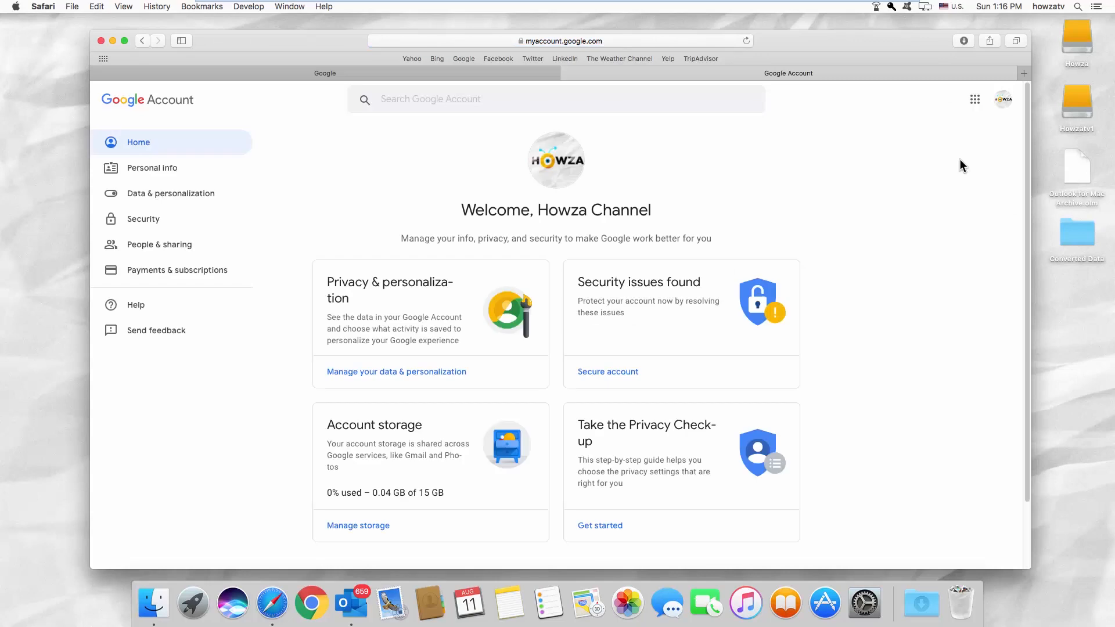
pyautogui.click(159, 244)
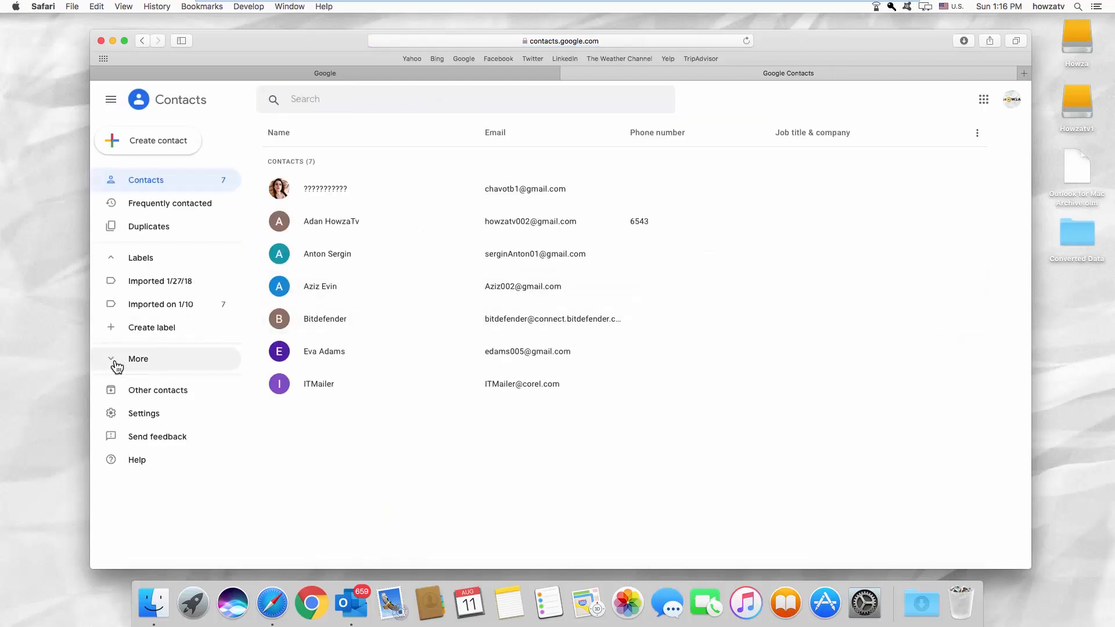
# Import Contacts.vcf into Google Contacts via More > Import
pyautogui.click(141, 382)
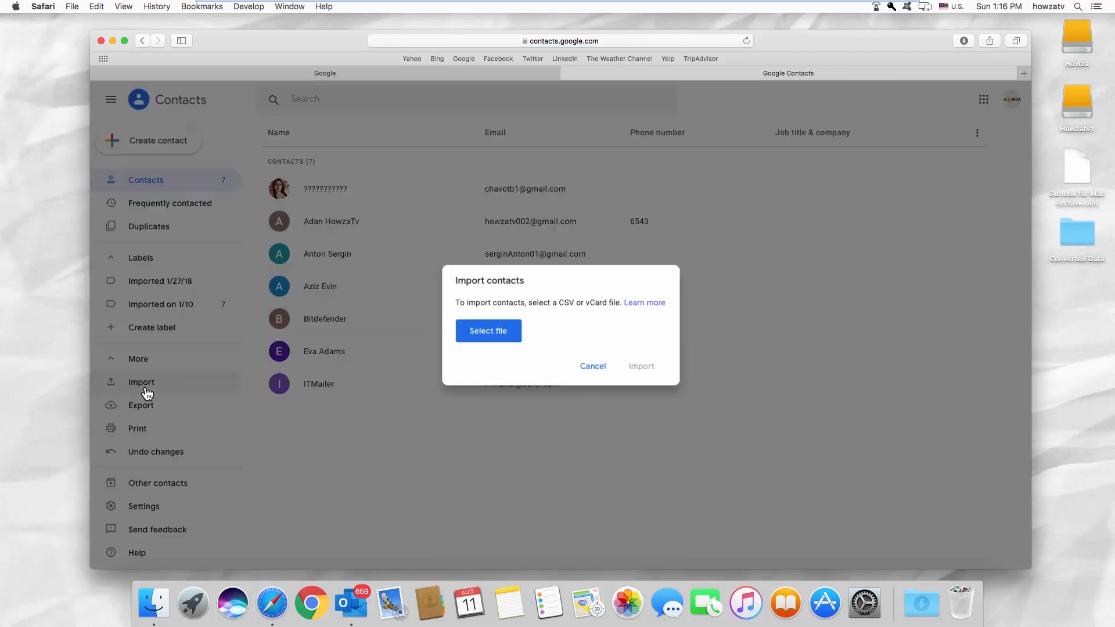
pyautogui.click(488, 331)
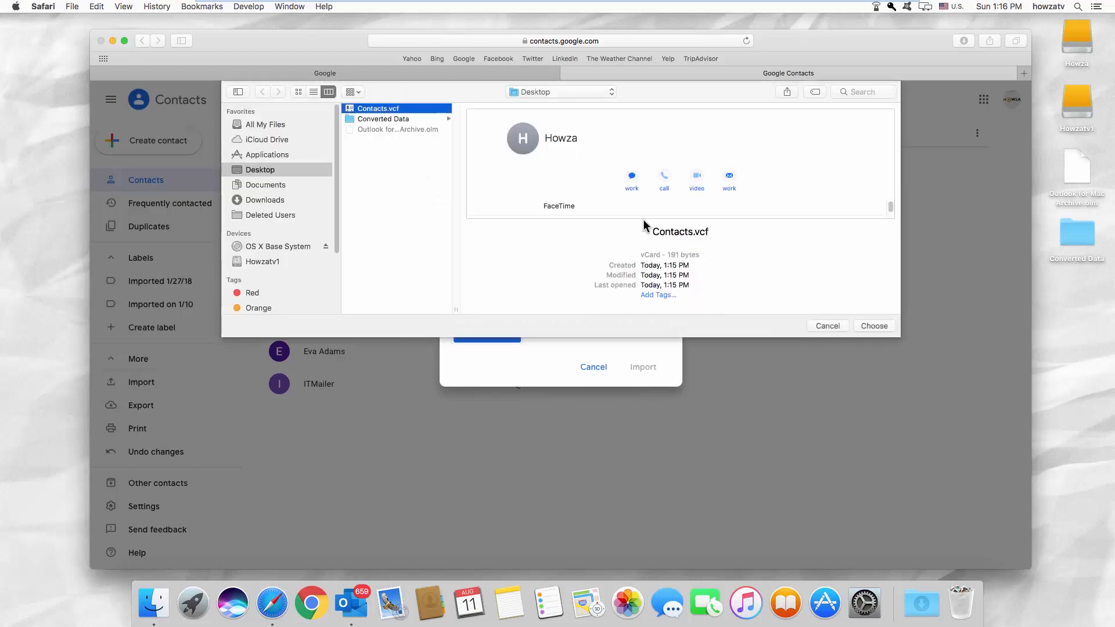
pyautogui.click(873, 325)
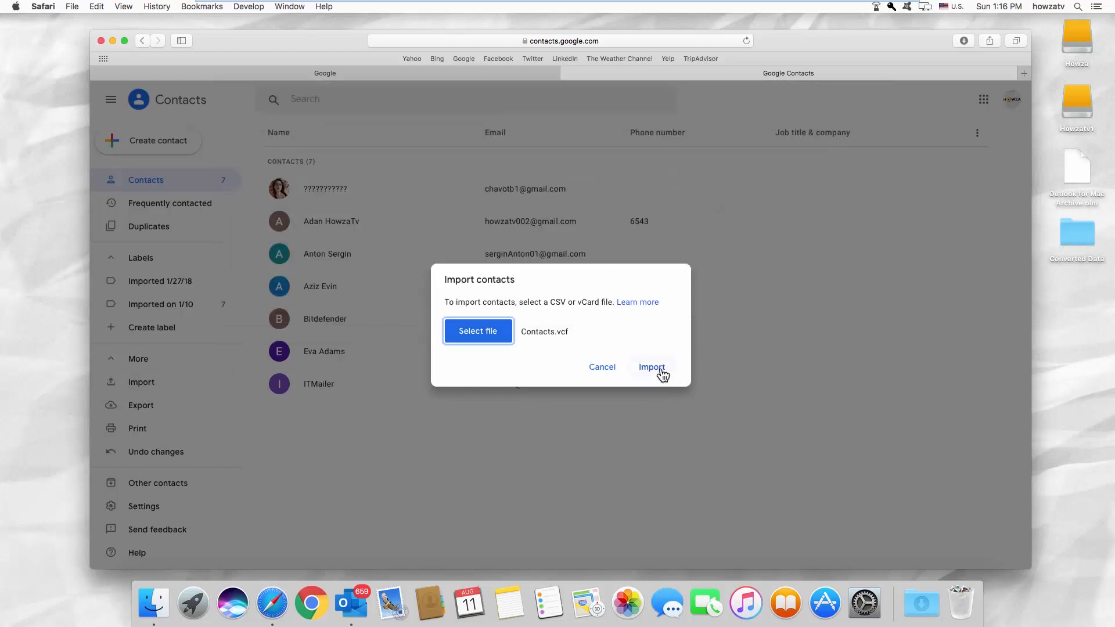
pyautogui.click(651, 367)
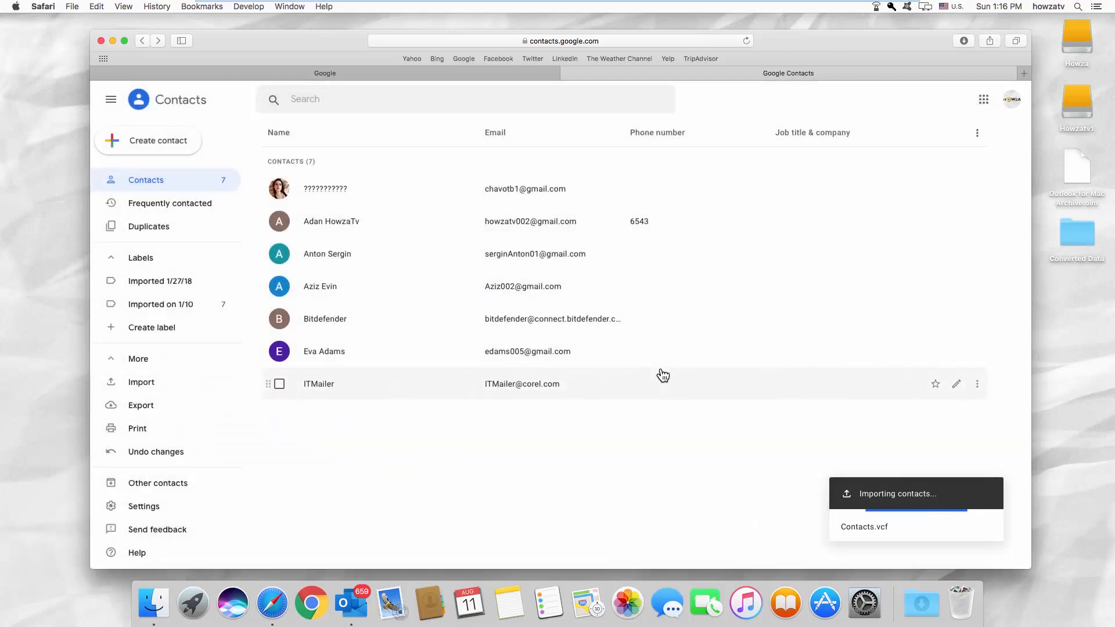